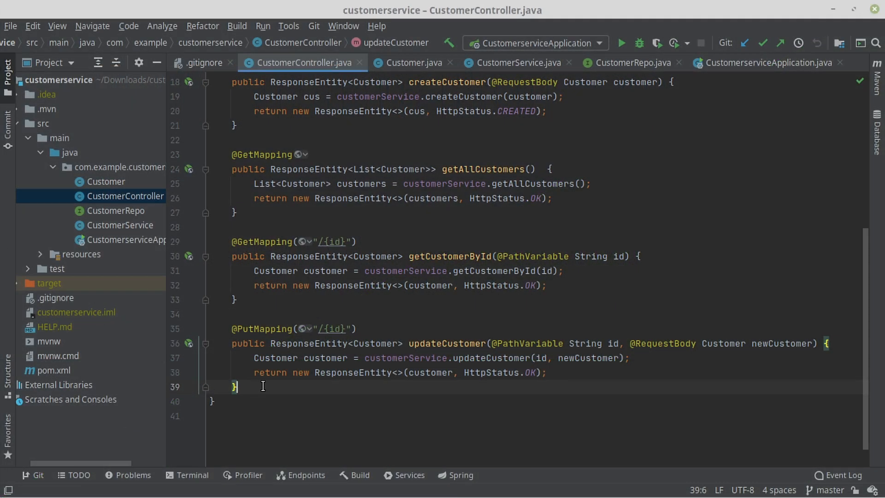
pyautogui.press('enter')
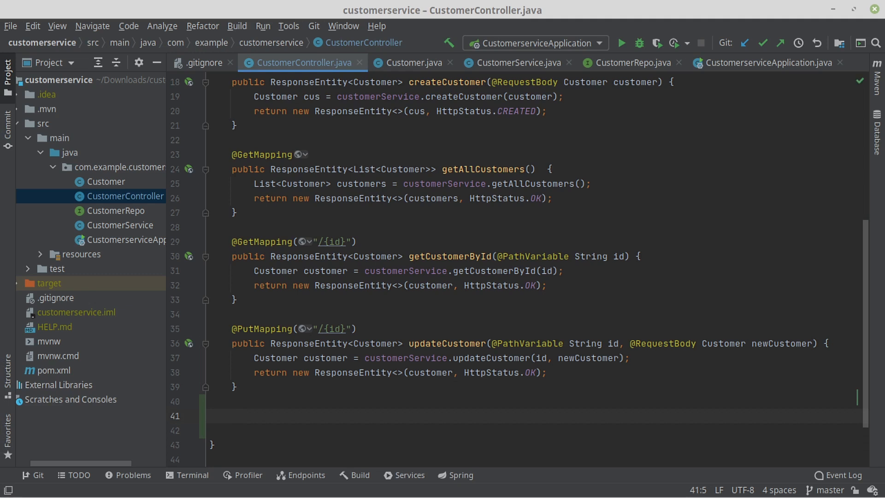
pyautogui.write('p')
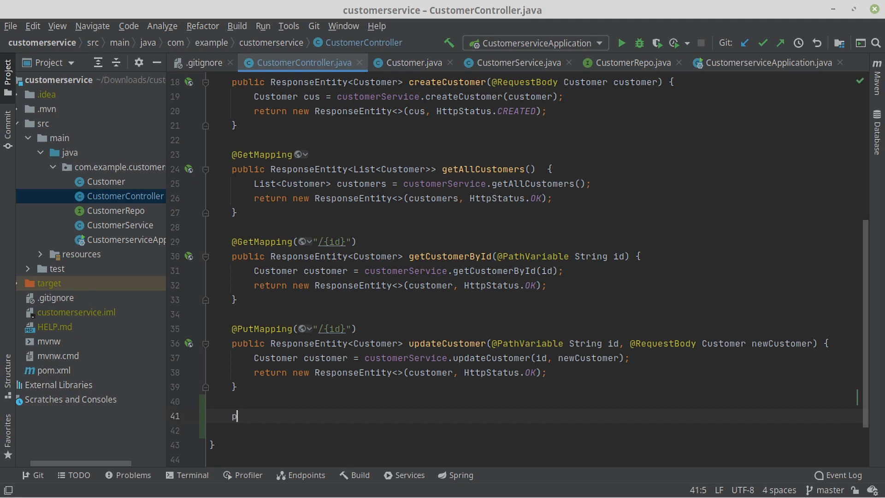
pyautogui.write('ublic')
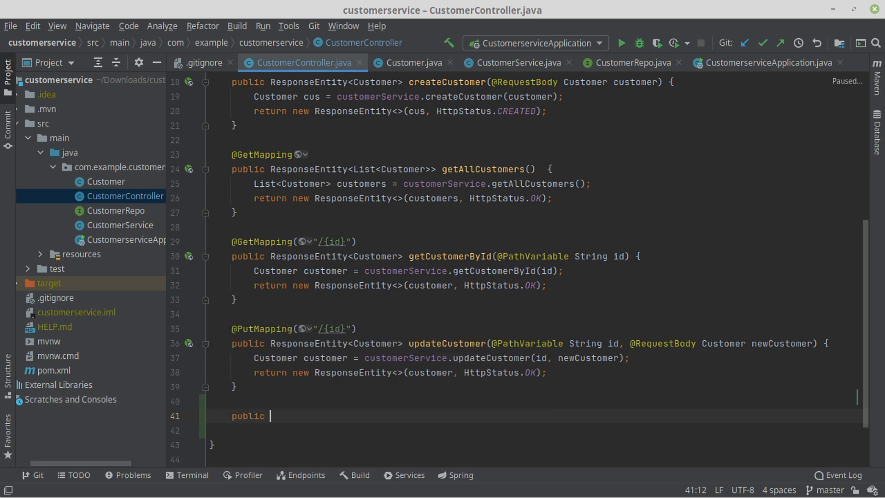
pyautogui.write('RespoE')
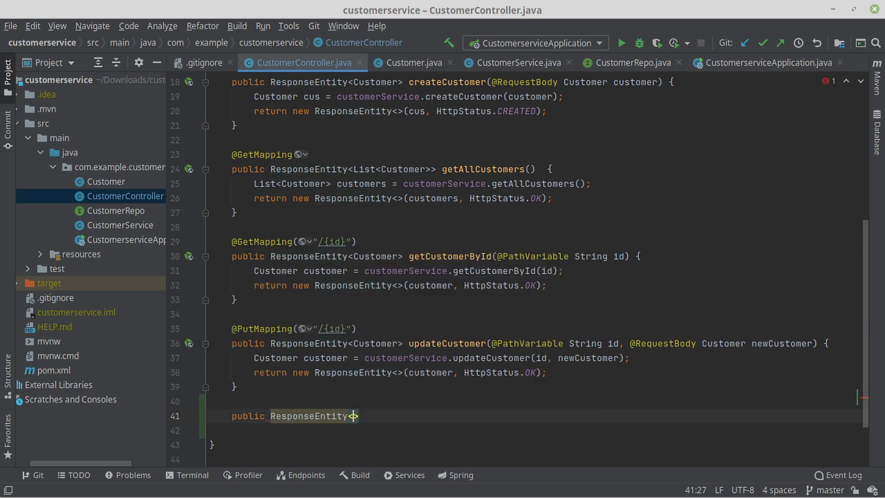
pyautogui.write('Void> dele')
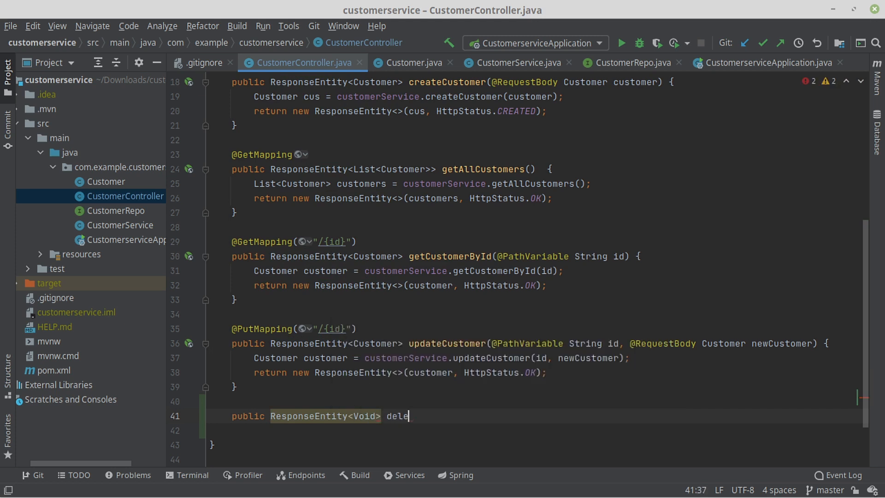
pyautogui.write('teCustomer()')
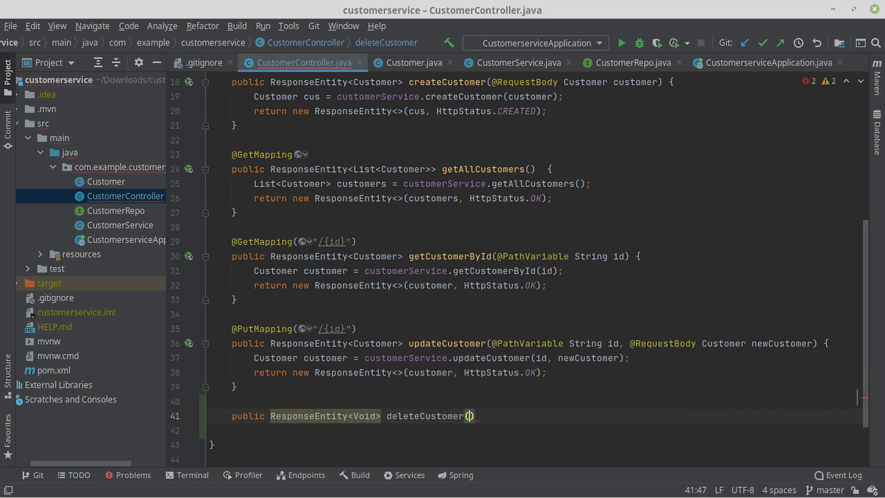
pyautogui.write('@PathVariable')
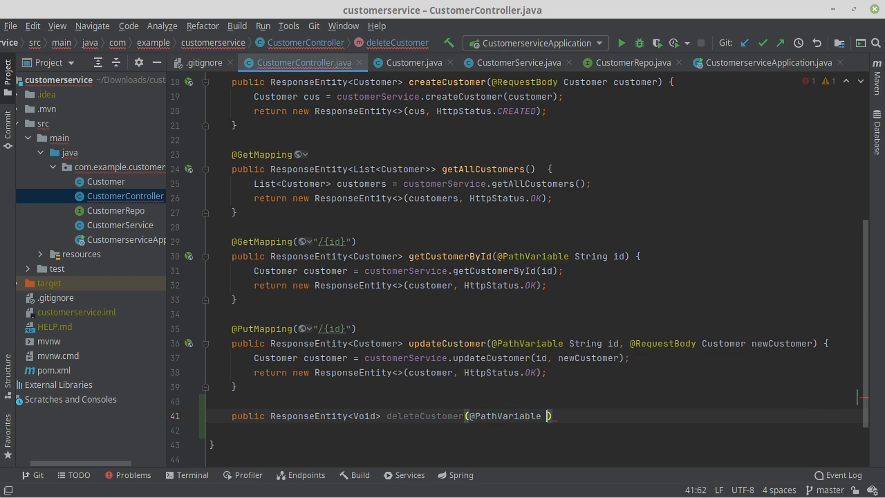
pyautogui.write('String id')
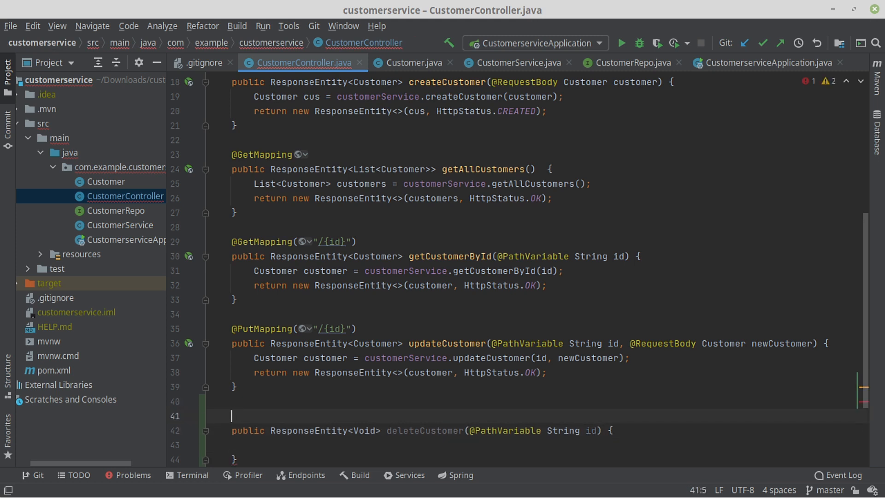
pyautogui.write('@')
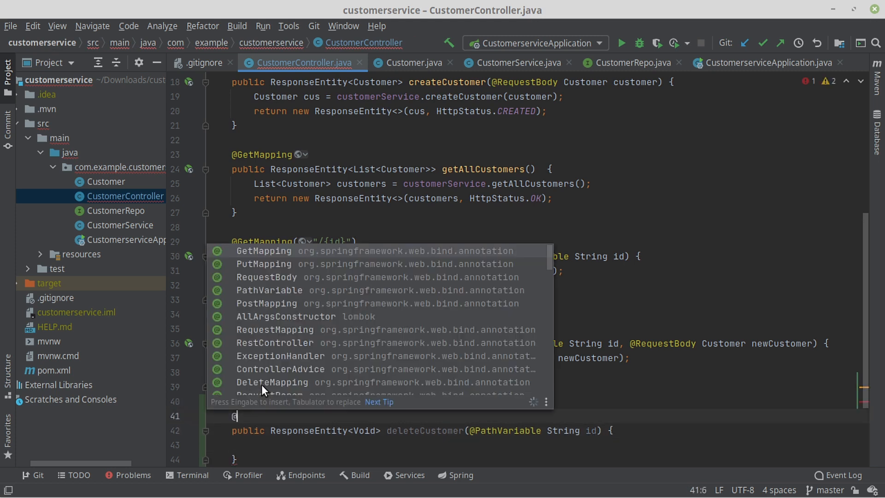
pyautogui.write('DeleteMapping(')
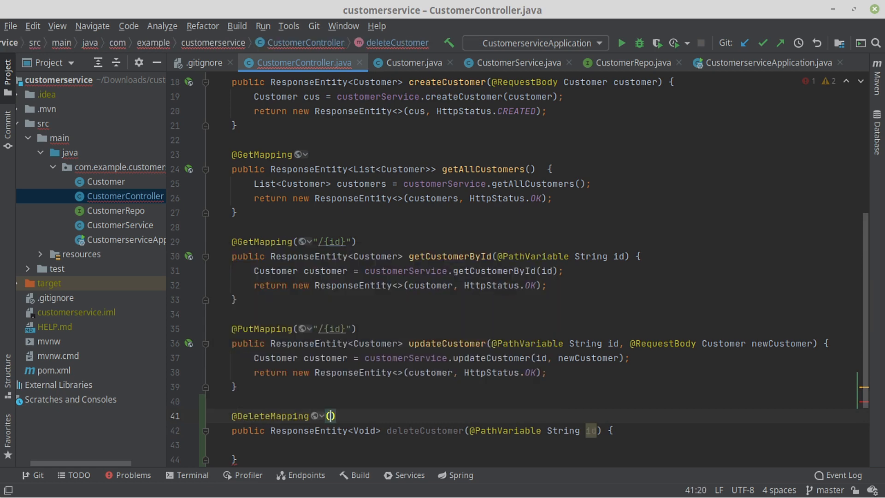
pyautogui.write('/"')
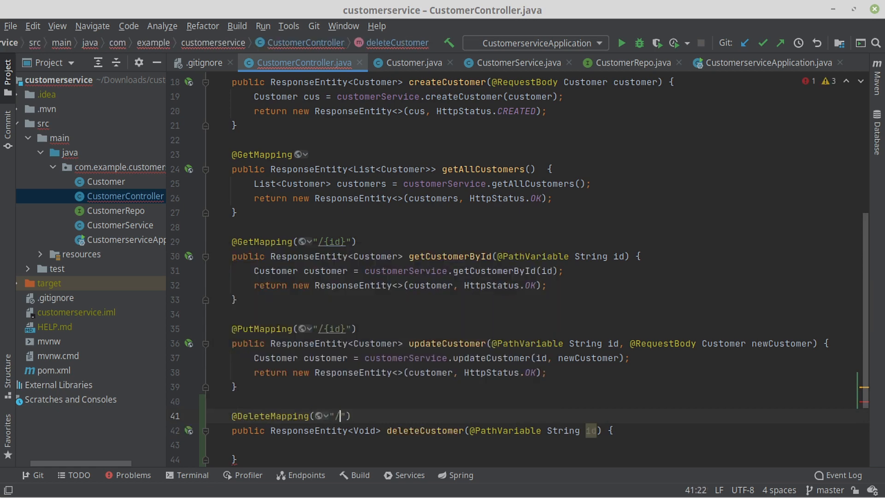
pyautogui.write('{id')
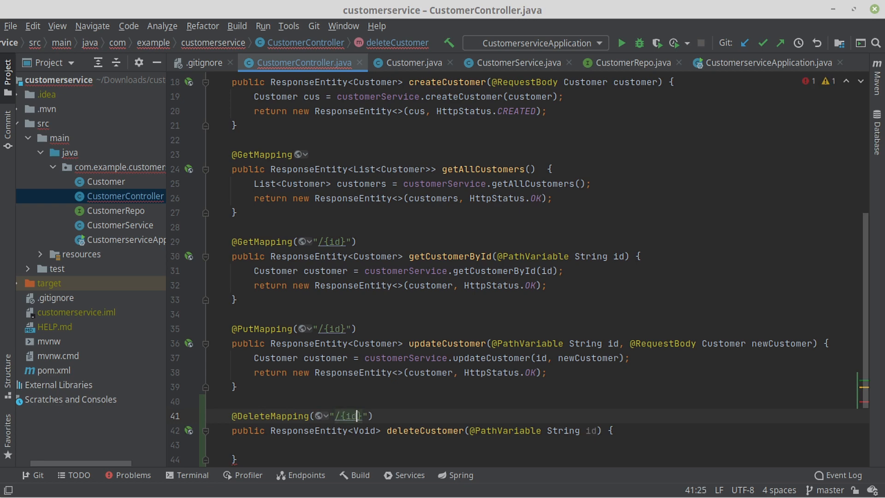
pyautogui.scroll(-3)
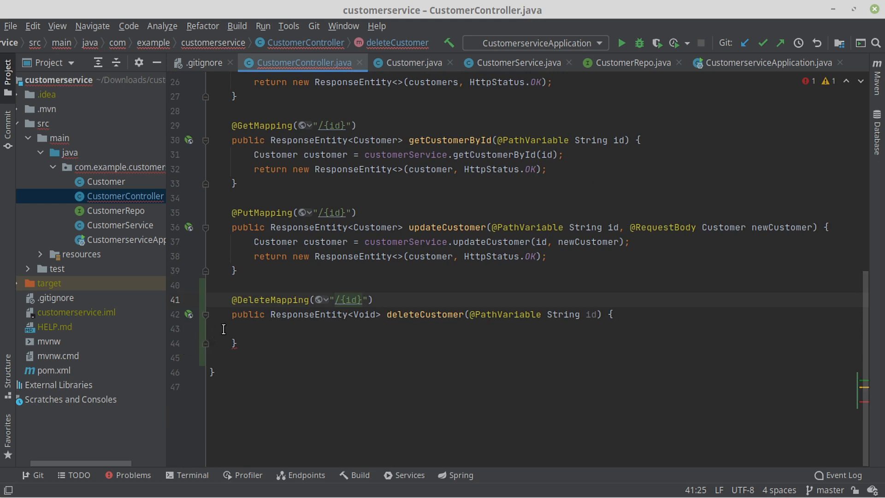
# - Fill the body with customerService.deleteCustomer(id) and return new ResponseEntity<>(HttpStatus.OK)
pyautogui.click(254, 328)
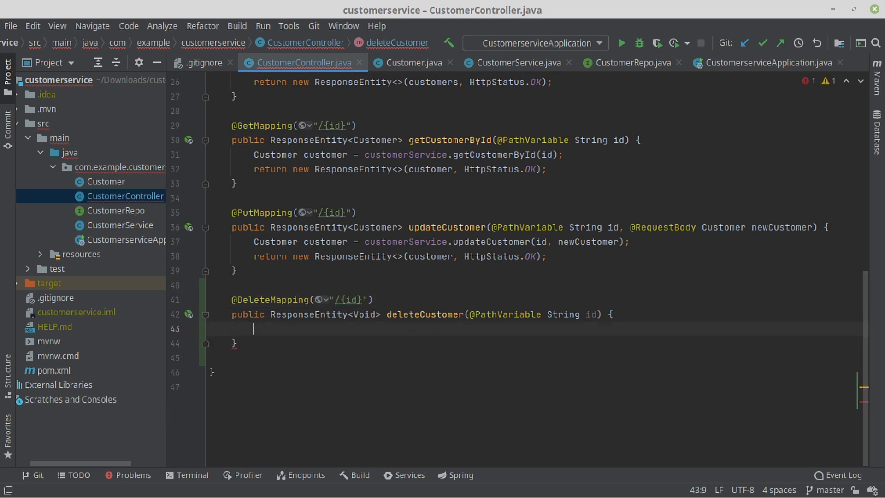
pyautogui.write('customerService')
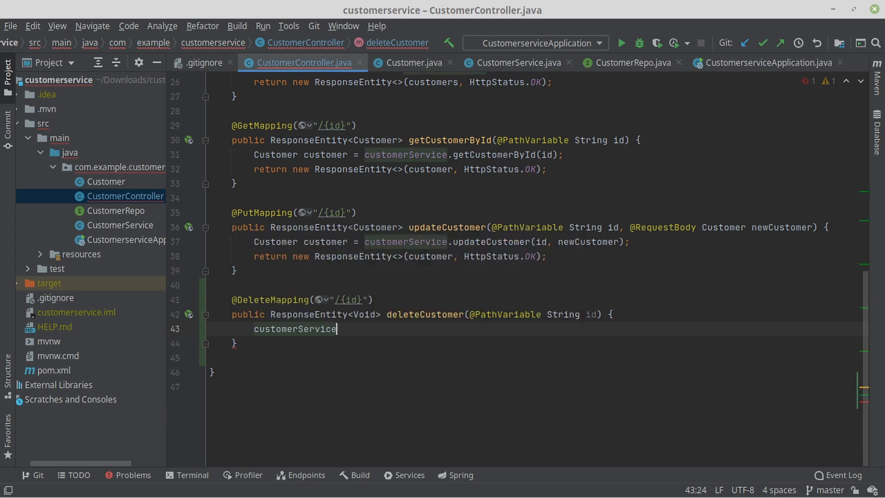
pyautogui.write('.dele')
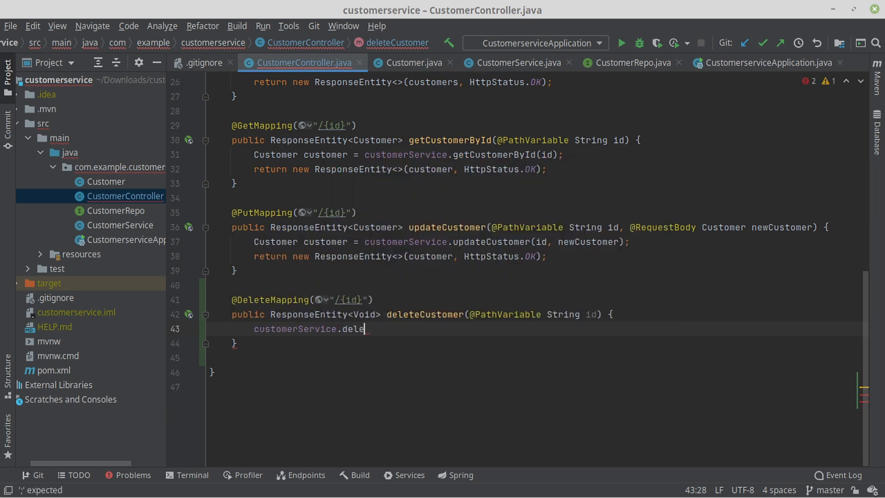
pyautogui.write('teCustomer(id);')
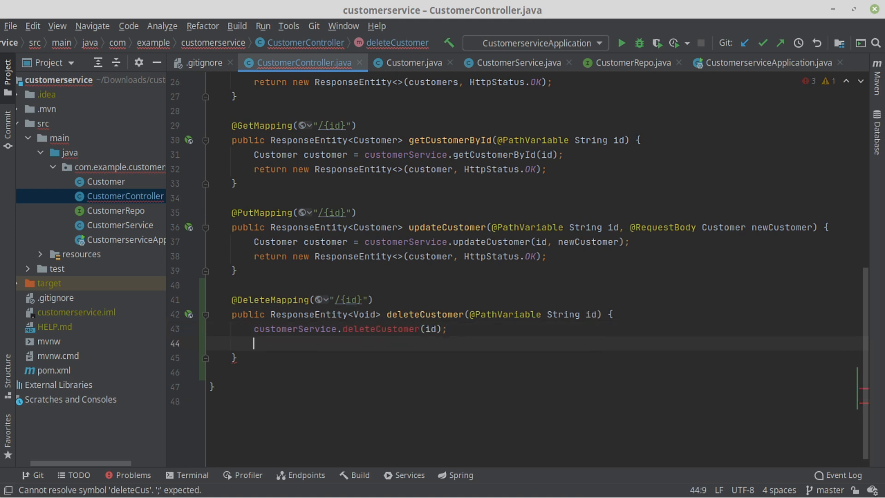
pyautogui.write('return new ResponseEntity<>(')
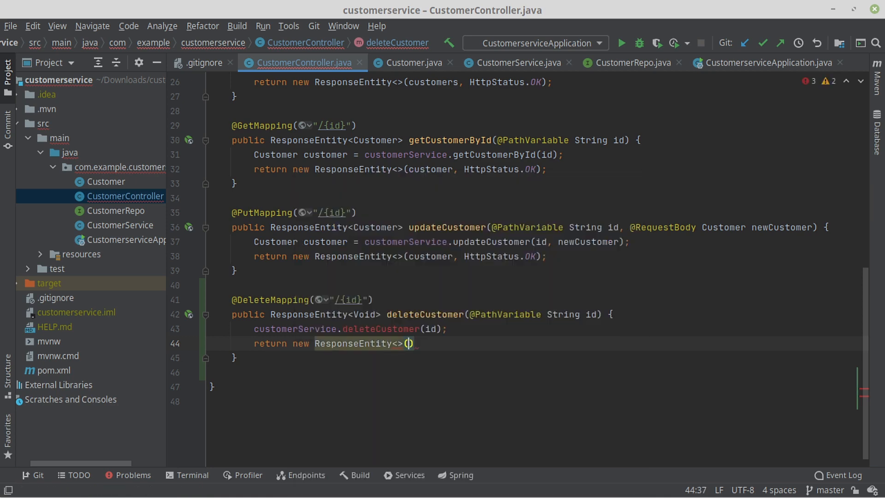
pyautogui.write('HttpStatus')
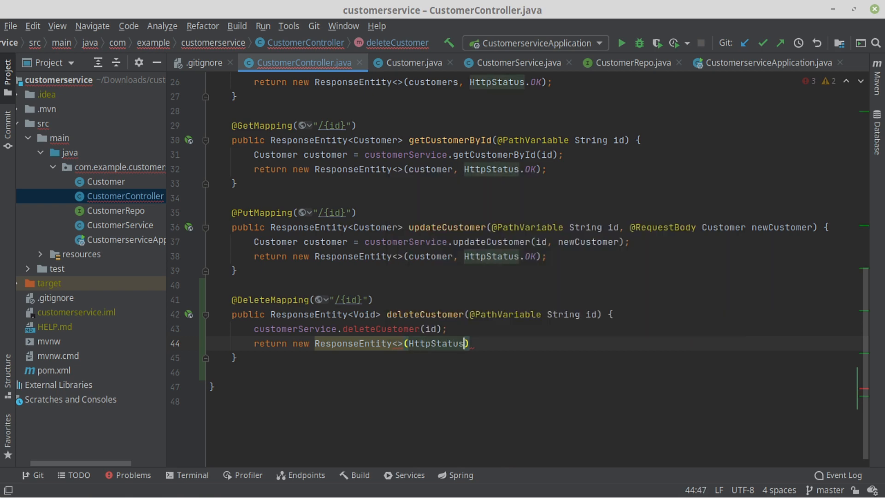
pyautogui.write('.OK')
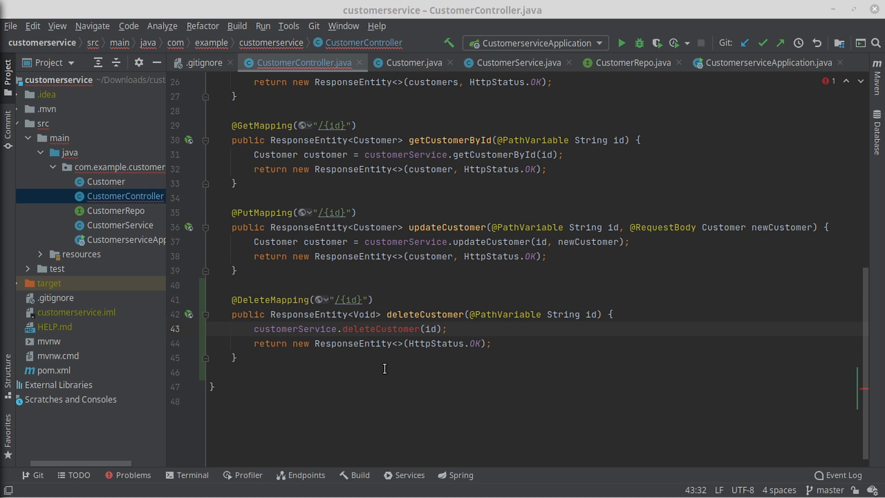
pyautogui.moveTo(379, 328)
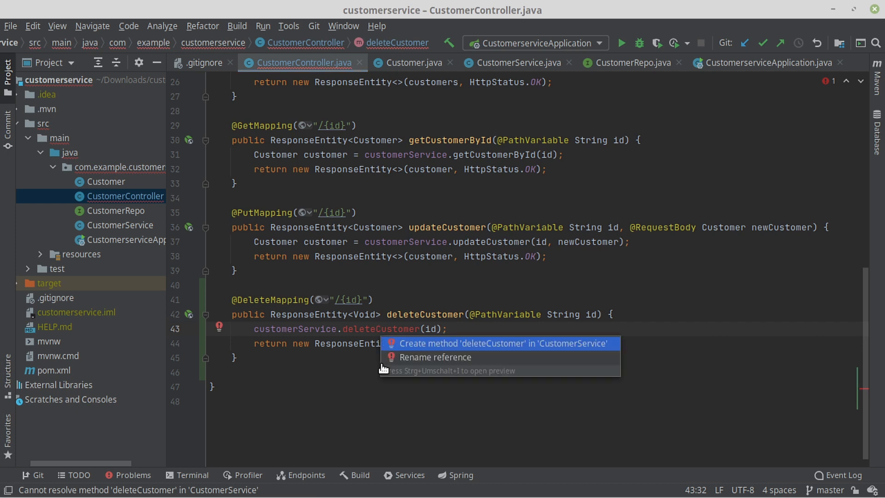
# - Generate the missing deleteCustomer(String id) method in CustomerService via the quick fix
pyautogui.click(499, 343)
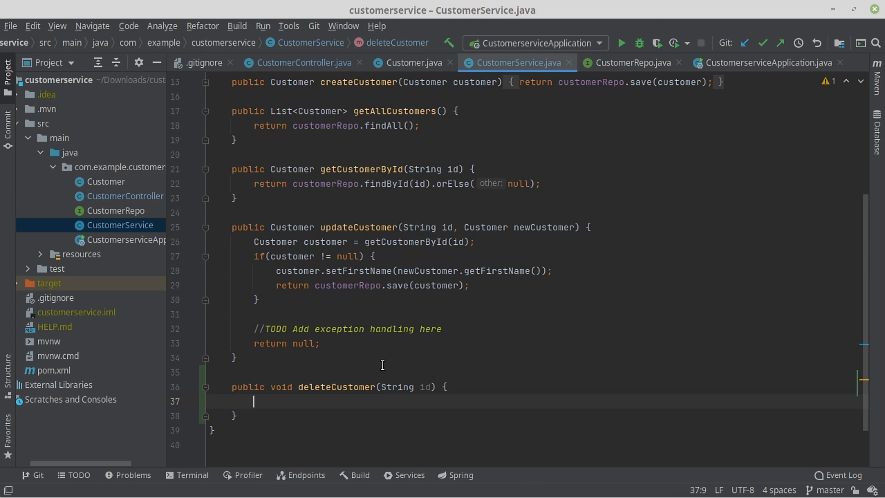
# - Make CustomerService's deleteCustomer call customerRepo.deleteById(id), then bring up Postman
pyautogui.write('customerRepo')
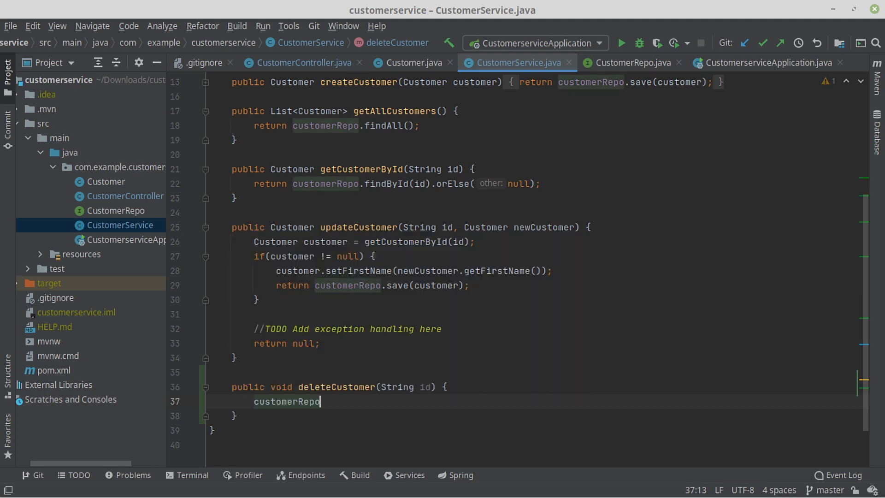
pyautogui.write('.')
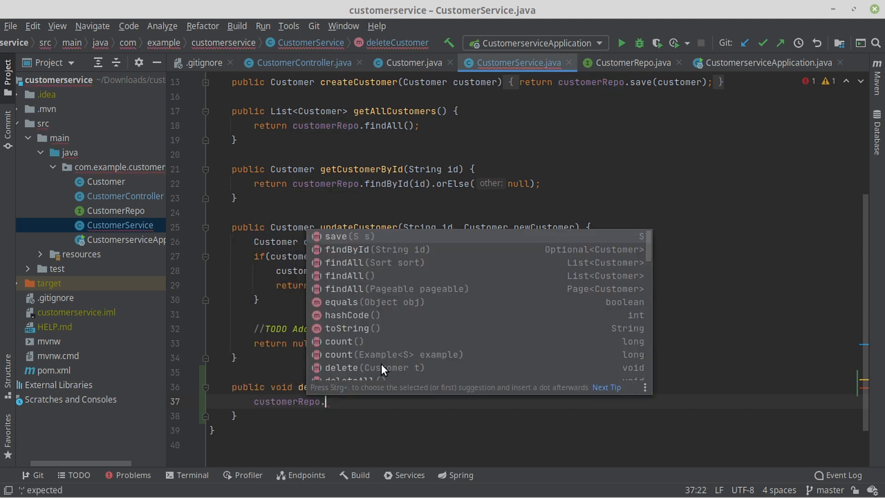
pyautogui.write('deleteById();')
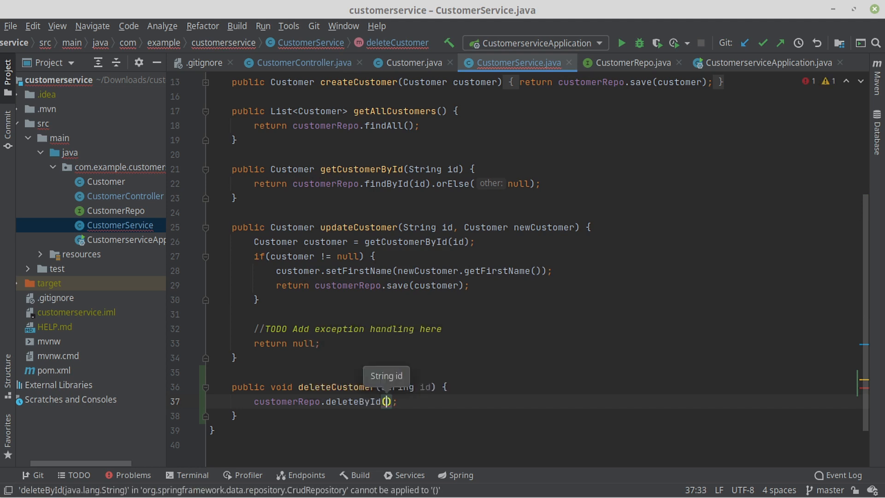
pyautogui.write('id')
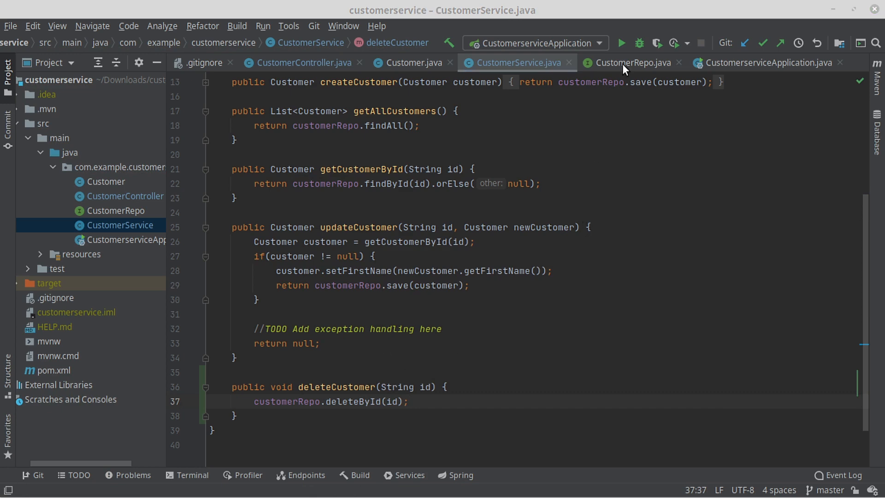
pyautogui.click(620, 43)
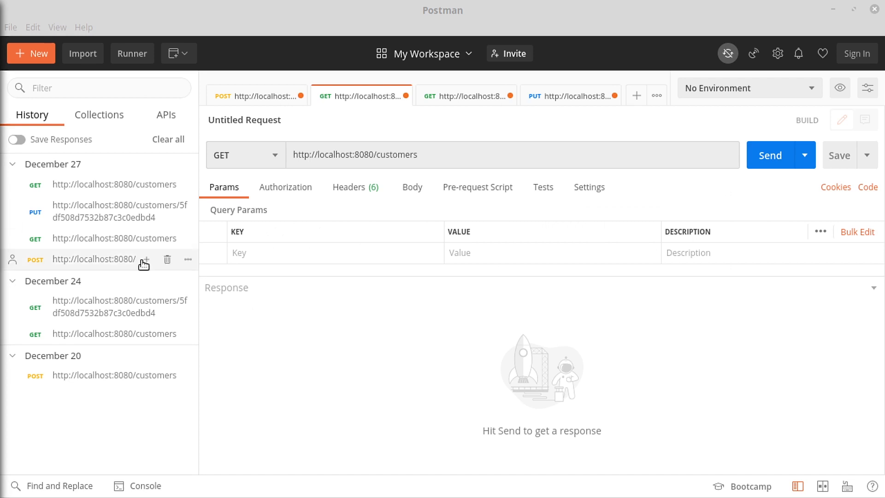
pyautogui.moveTo(338, 312)
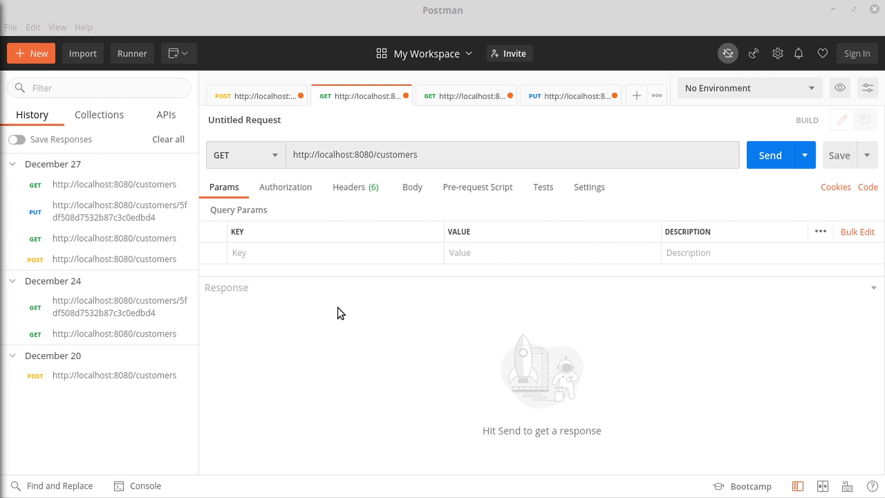
pyautogui.moveTo(359, 285)
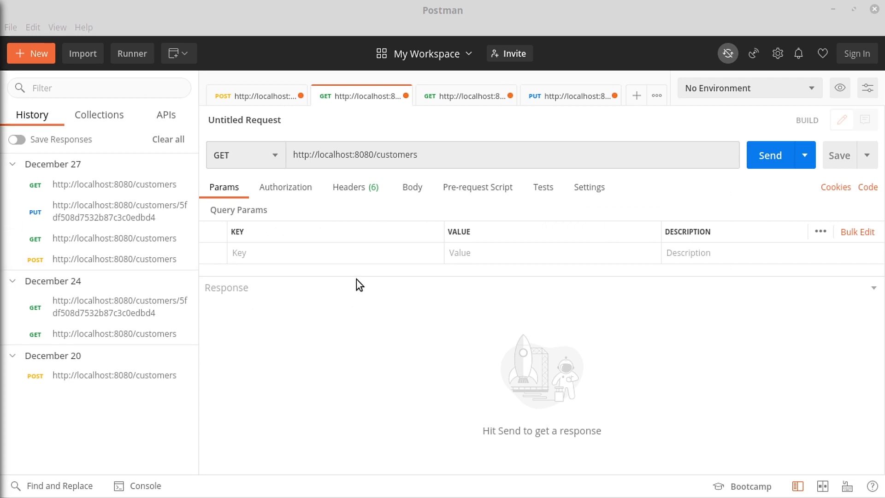
pyautogui.moveTo(442, 253)
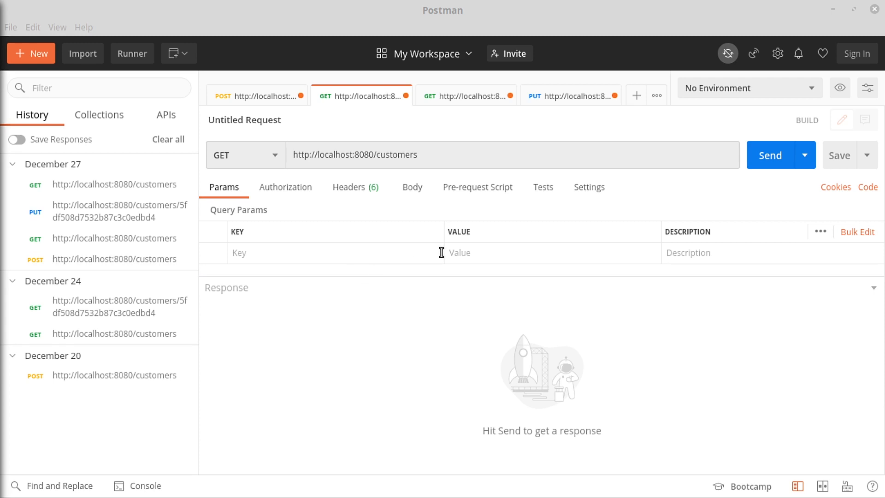
pyautogui.moveTo(293, 117)
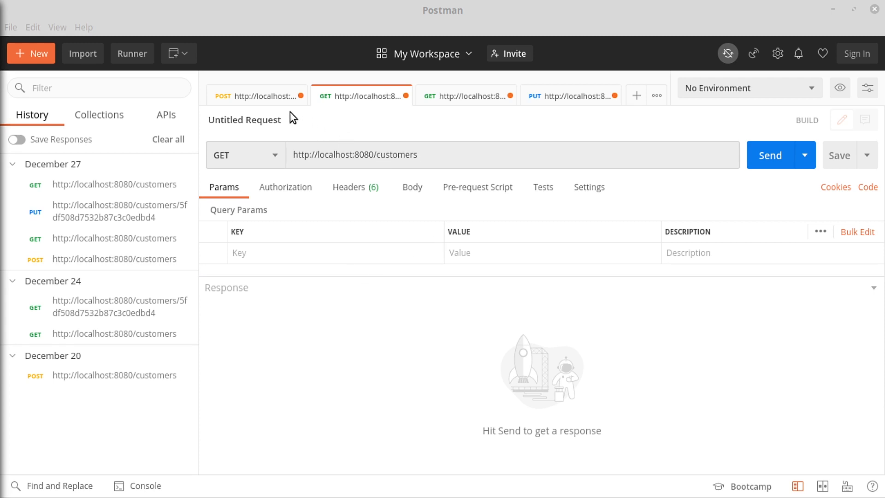
# - POST a customer with firstName TestCustomer and select its returned id for copying
pyautogui.click(255, 95)
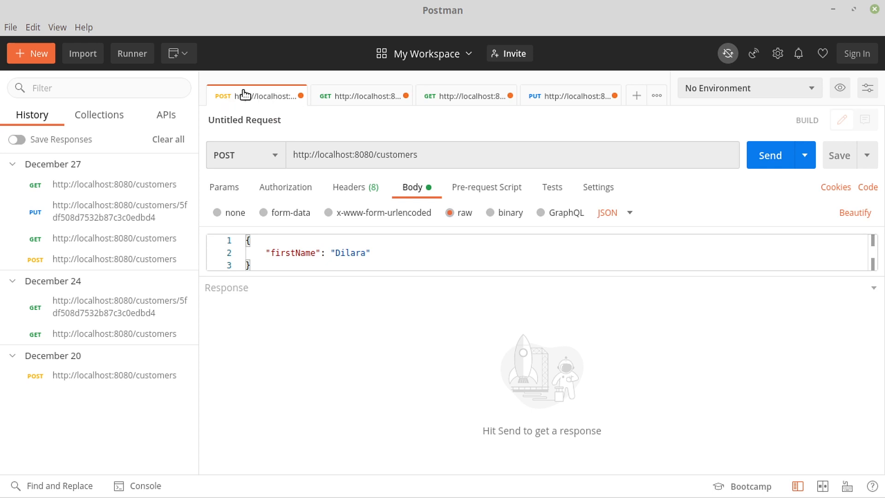
pyautogui.doubleClick(350, 252)
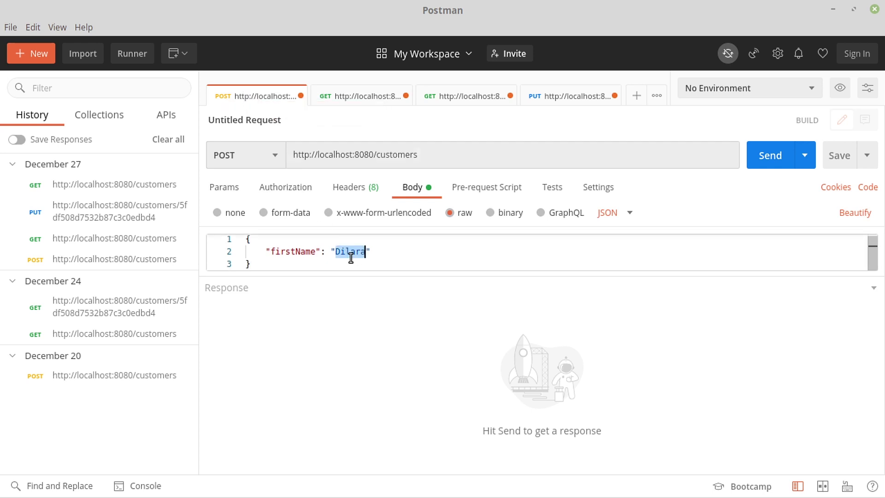
pyautogui.write('TestCut')
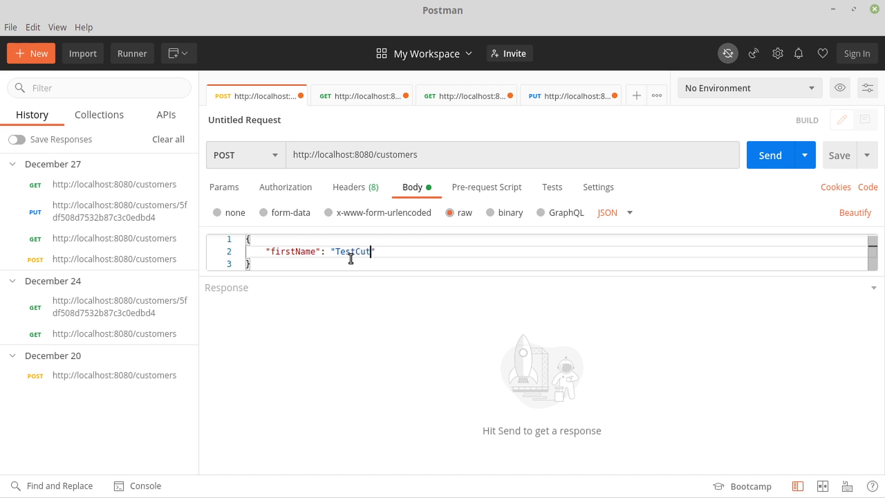
pyautogui.write('omer')
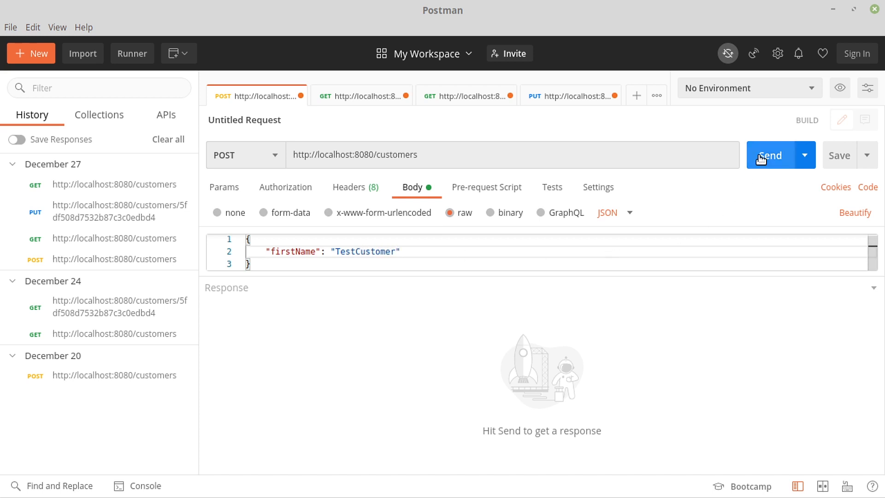
pyautogui.click(769, 155)
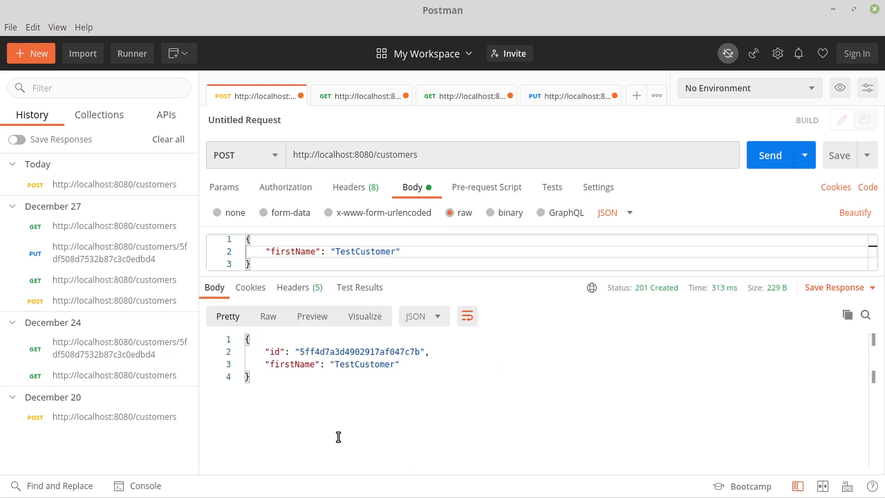
pyautogui.moveTo(657, 288)
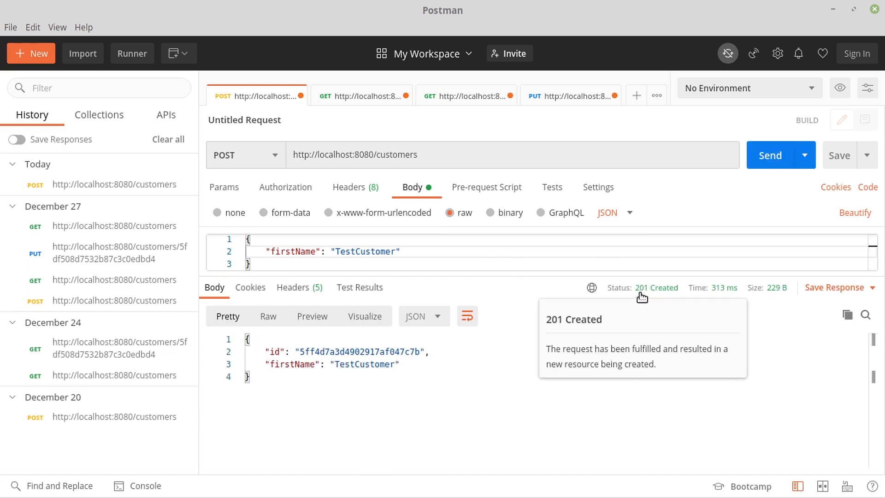
pyautogui.doubleClick(360, 351)
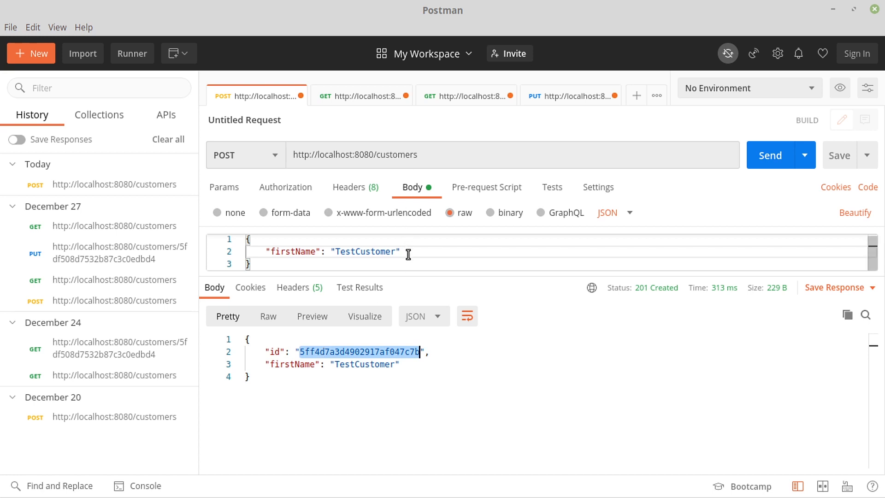
# - Send GET customers and check TestCustomer appears at the end of the list
pyautogui.click(361, 95)
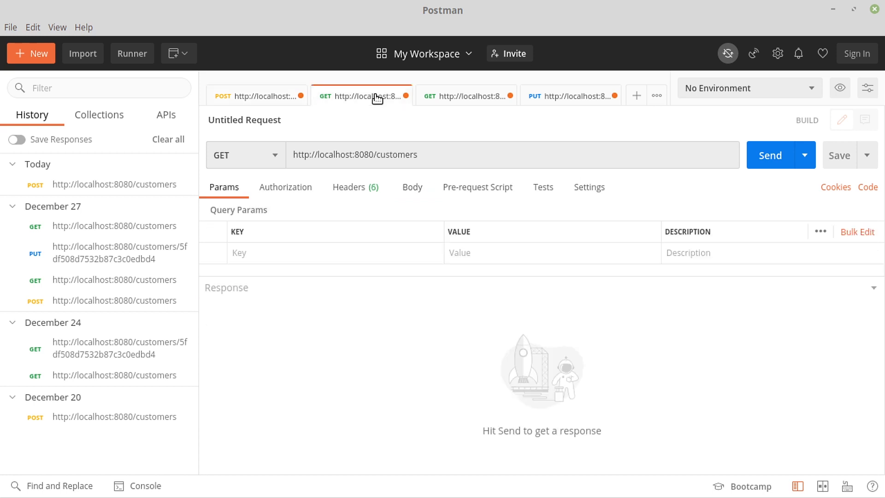
pyautogui.moveTo(769, 155)
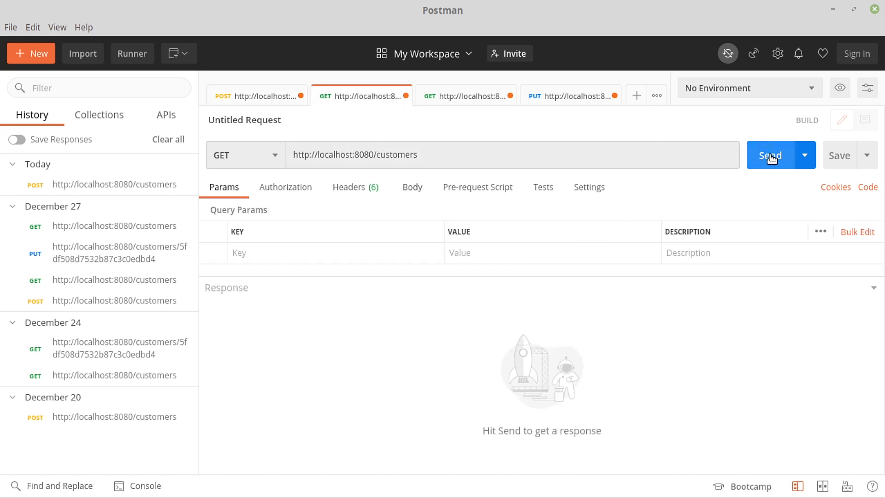
pyautogui.click(768, 155)
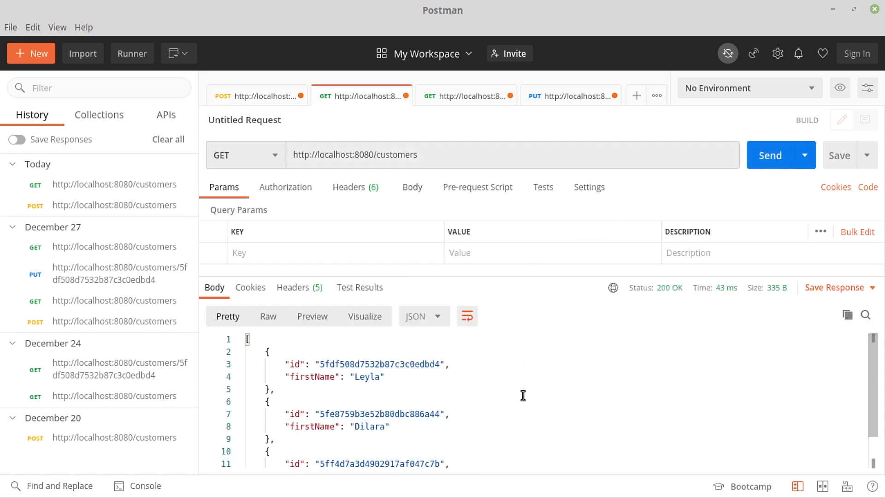
pyautogui.scroll(-3)
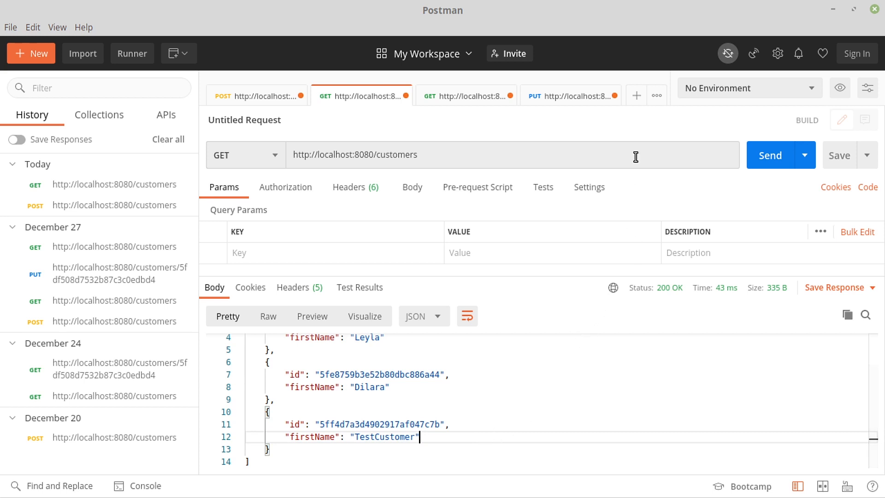
pyautogui.click(636, 94)
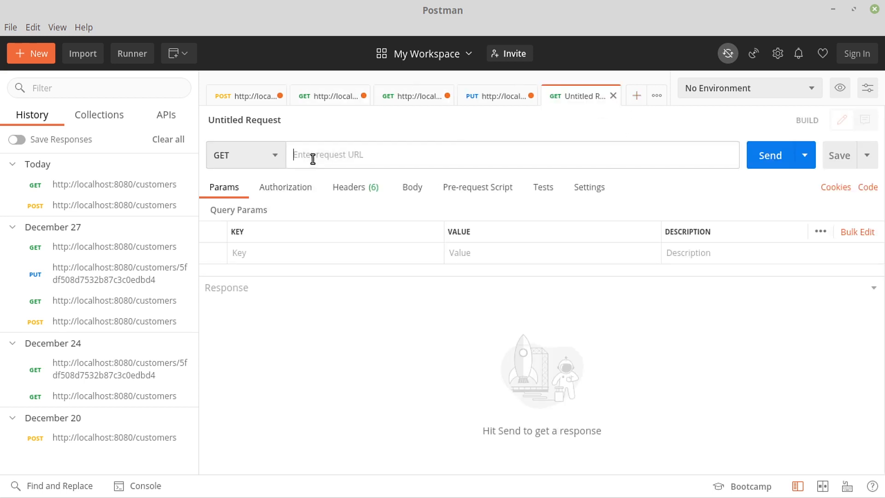
pyautogui.write('http')
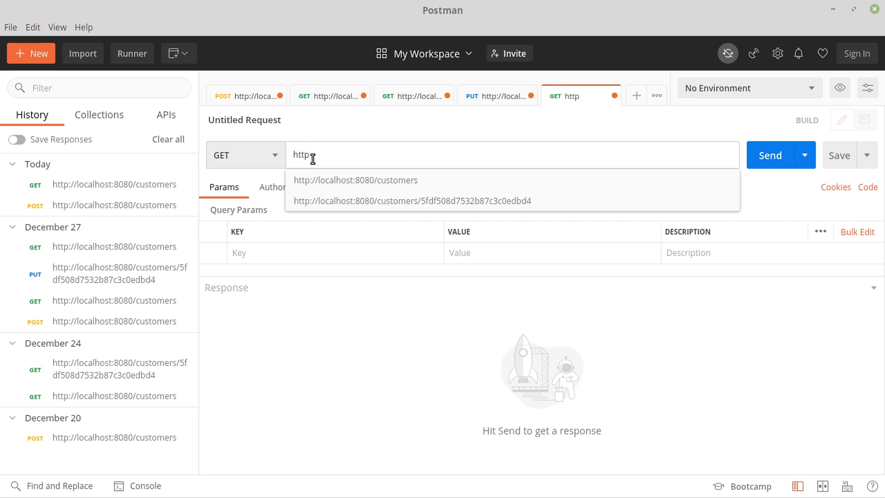
pyautogui.click(356, 180)
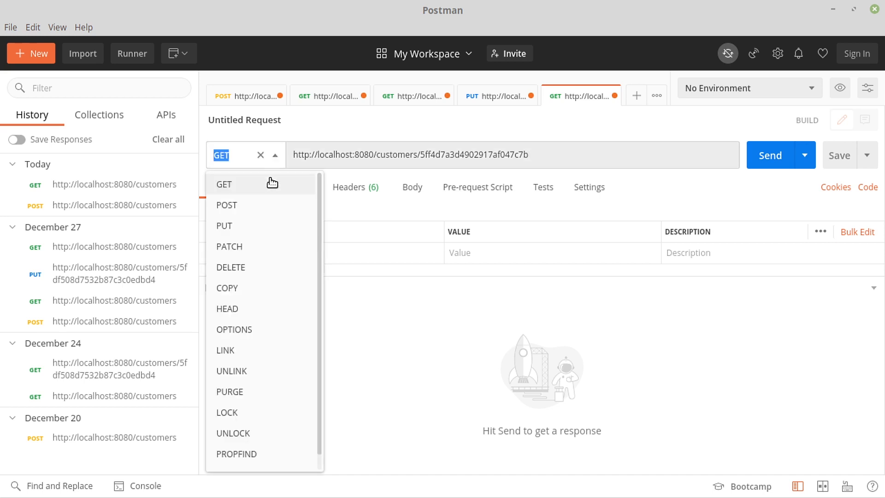
pyautogui.click(230, 267)
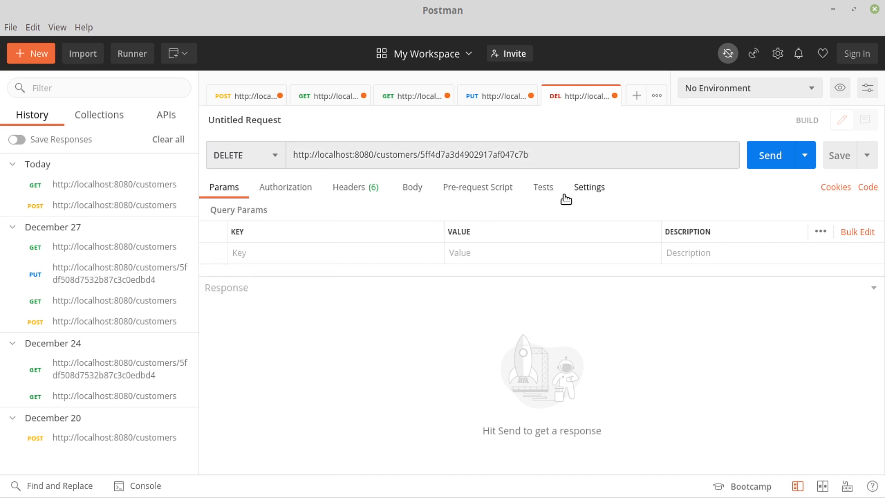
pyautogui.moveTo(653, 194)
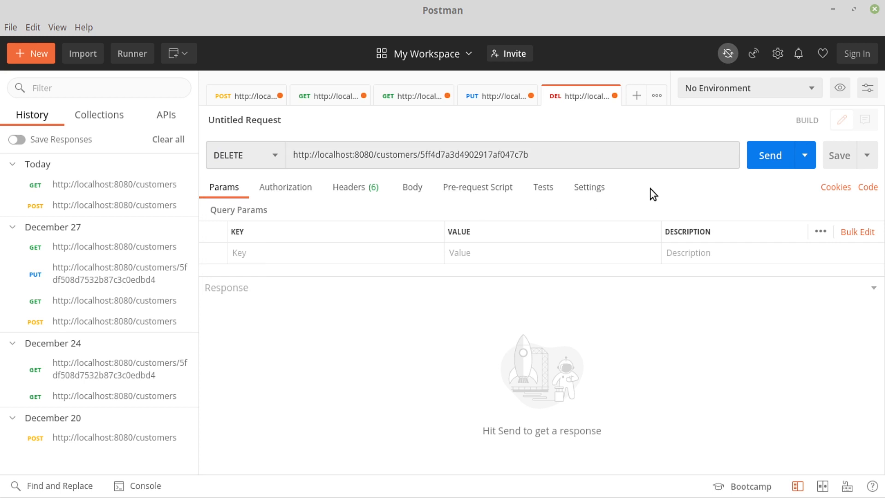
# - Send the DELETE request for TestCustomer and get 200 OK
pyautogui.click(770, 154)
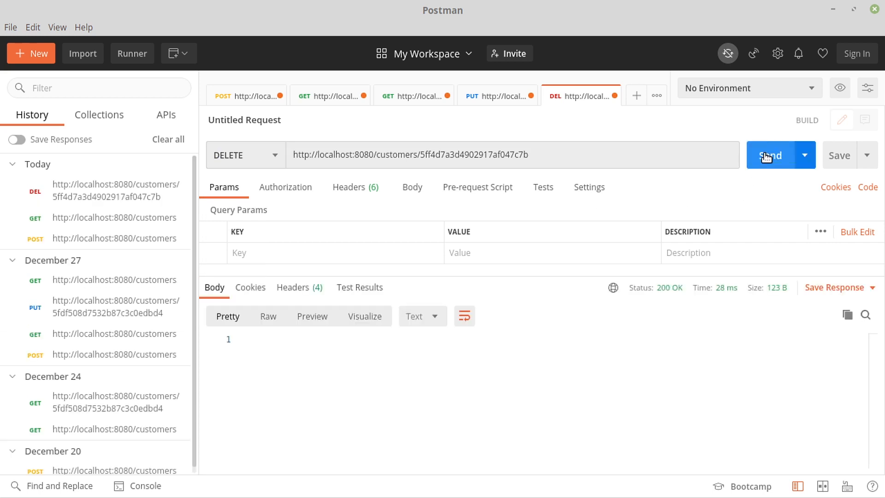
pyautogui.moveTo(671, 288)
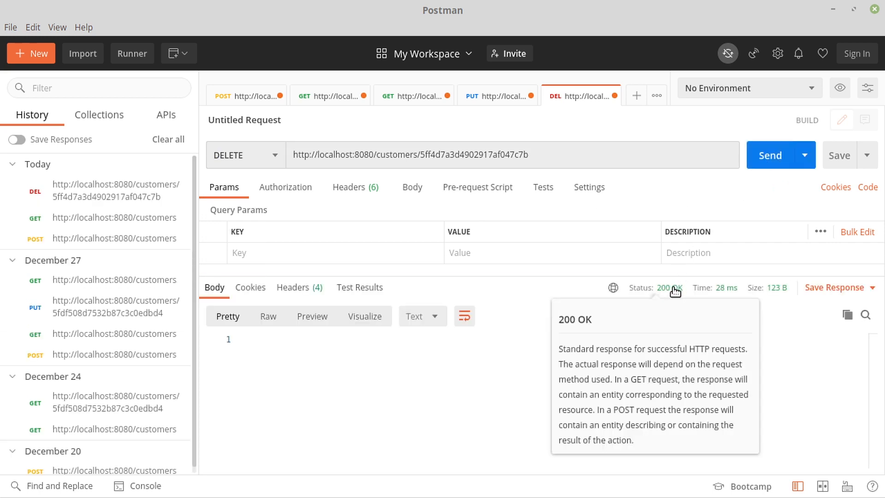
pyautogui.moveTo(529, 334)
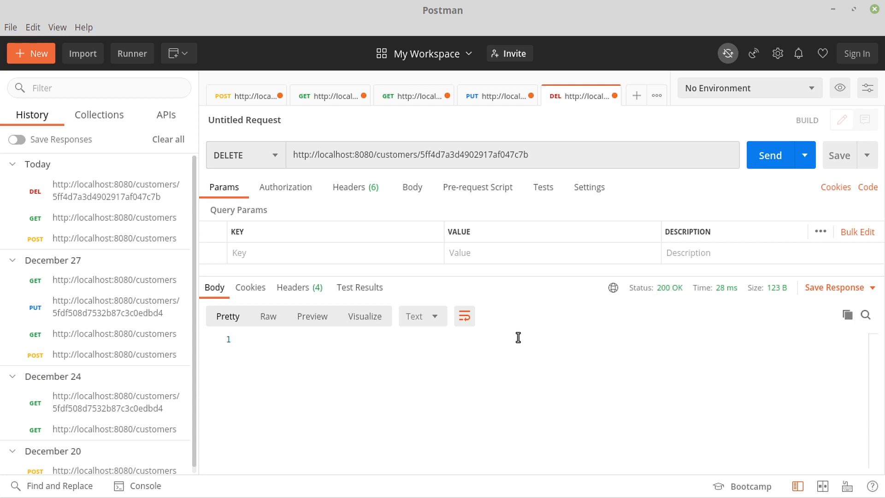
pyautogui.moveTo(339, 116)
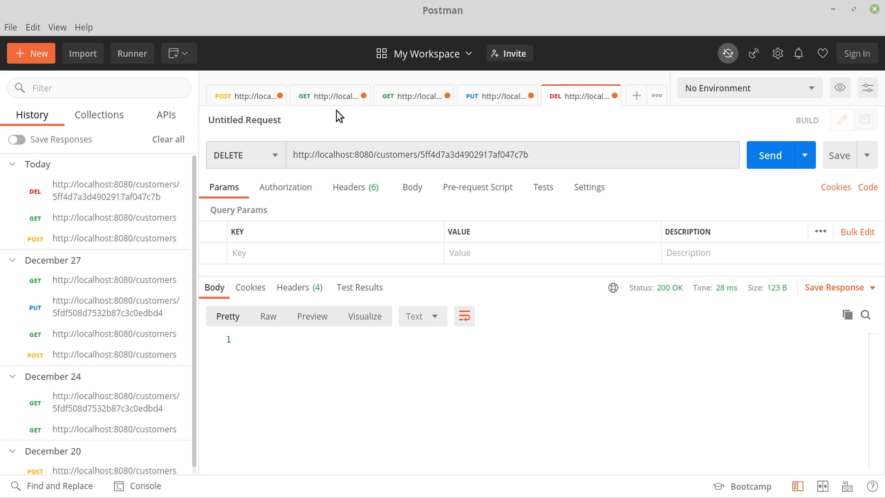
# - Re-send GET customers, confirming only Leyla and Dilara remain
pyautogui.click(330, 95)
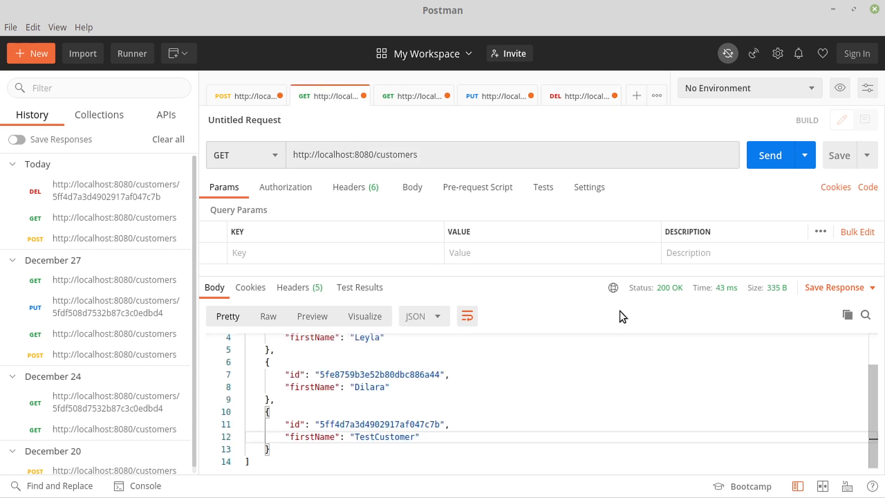
pyautogui.moveTo(758, 163)
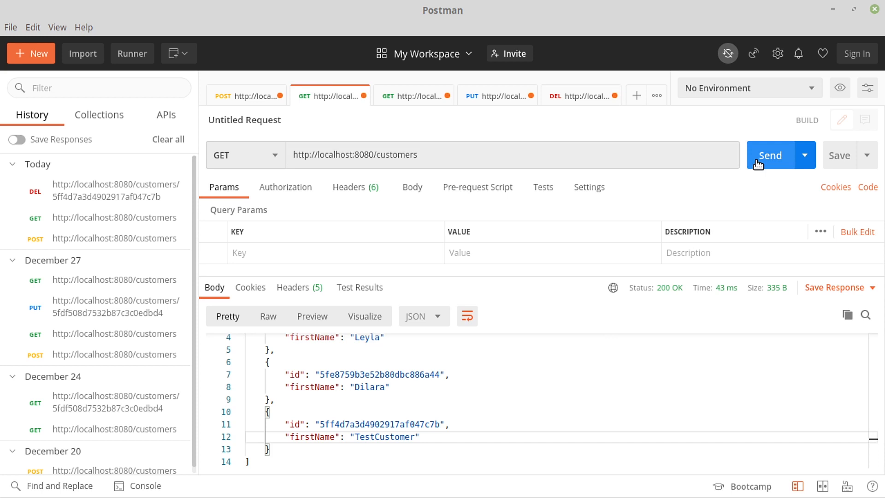
pyautogui.click(769, 155)
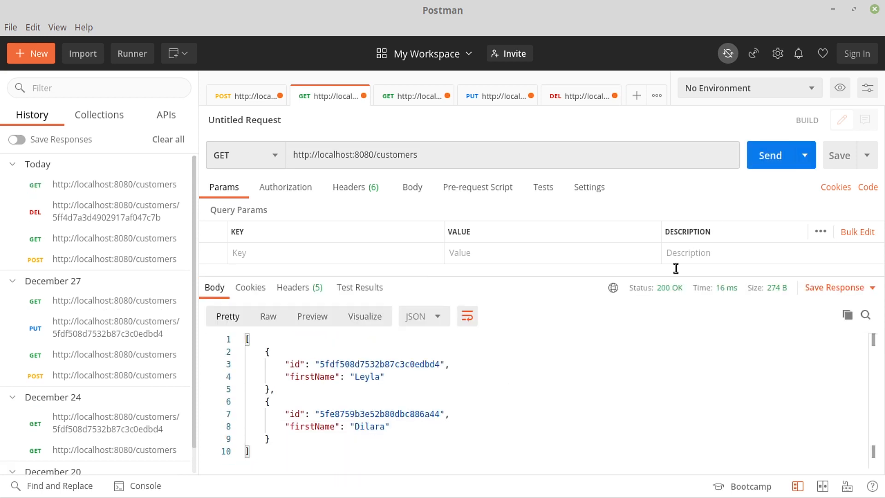
pyautogui.moveTo(472, 418)
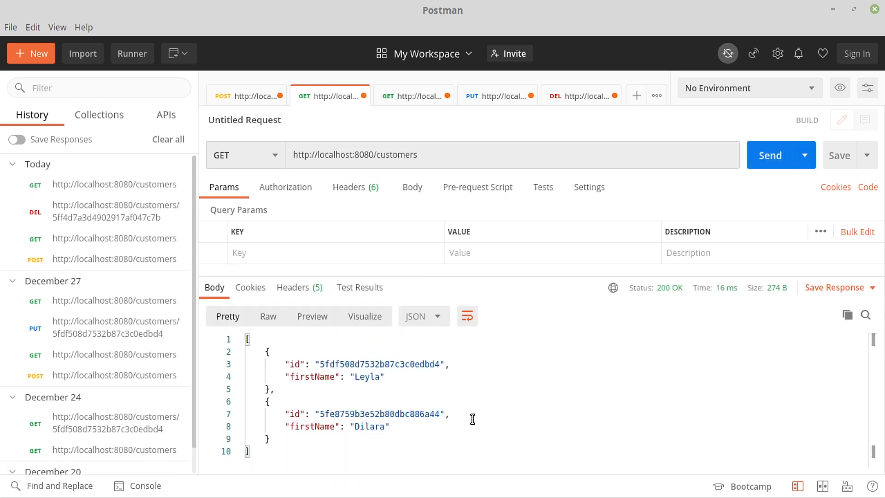
pyautogui.moveTo(542, 409)
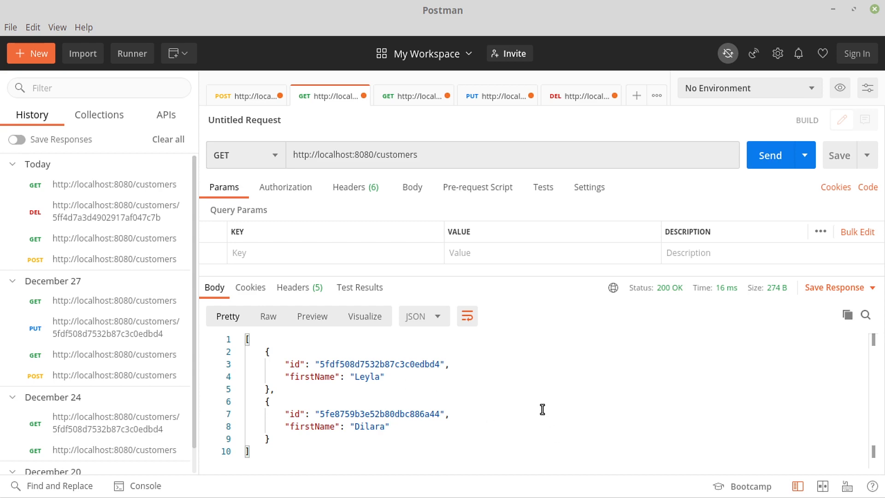